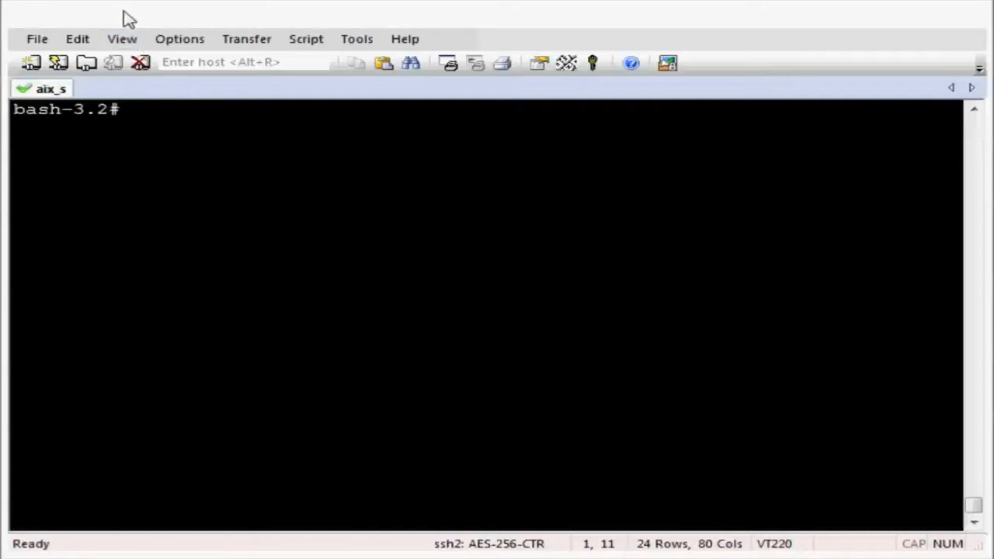
Run lspv, lsvg -l appsvg and lsvg -p appsvg, then begin typing extendvg appsvg.
type("lspv")
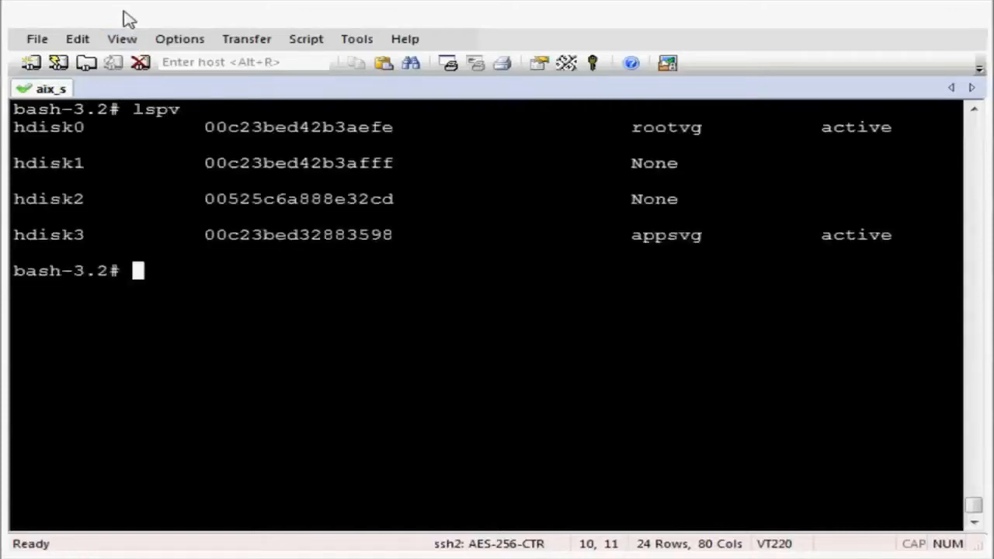
type("lsvg -l appsvg")
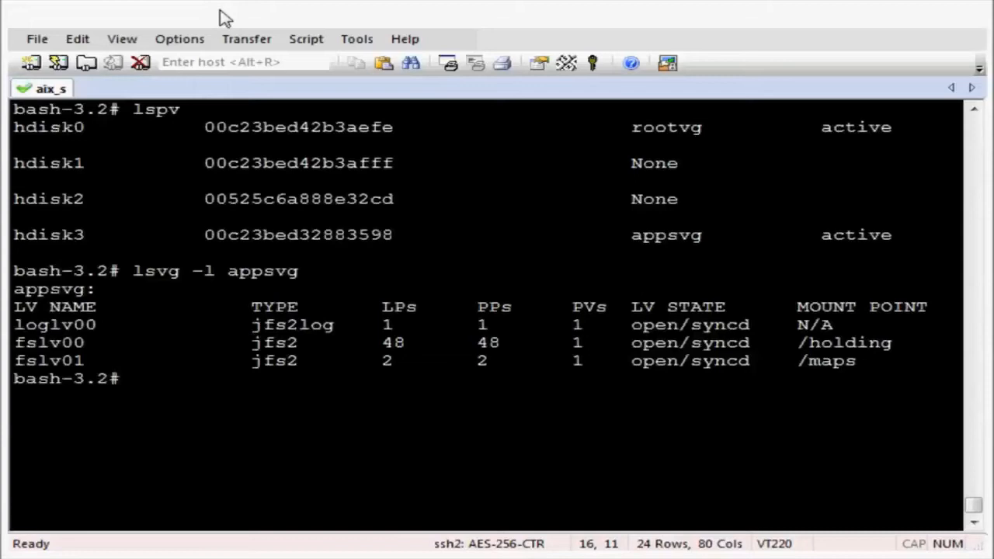
type("lsvg -p a")
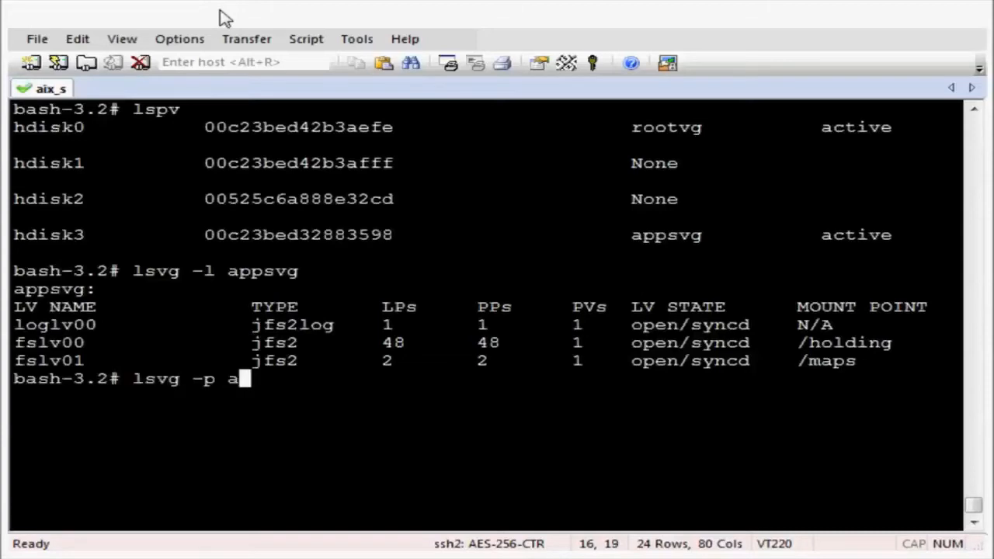
type("ppsvg")
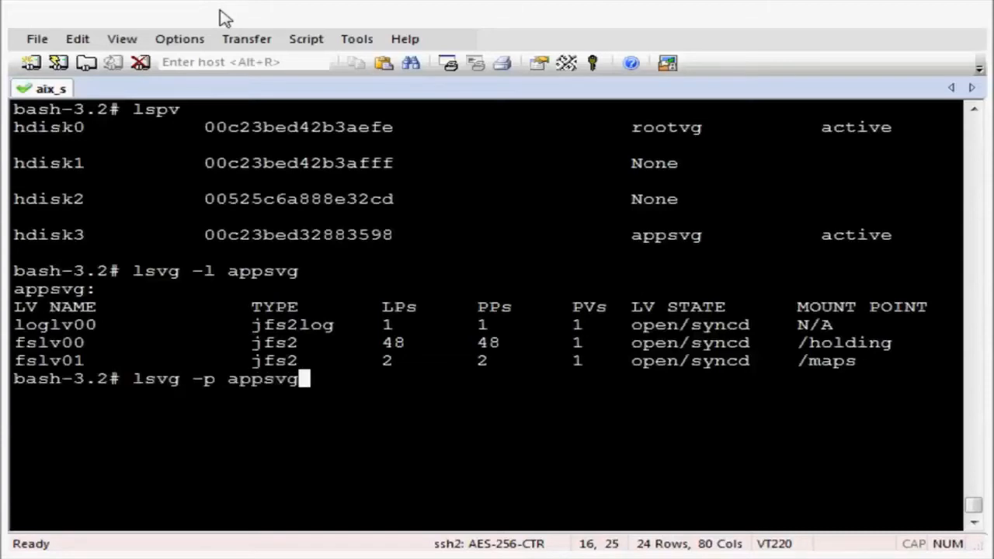
type("extend")
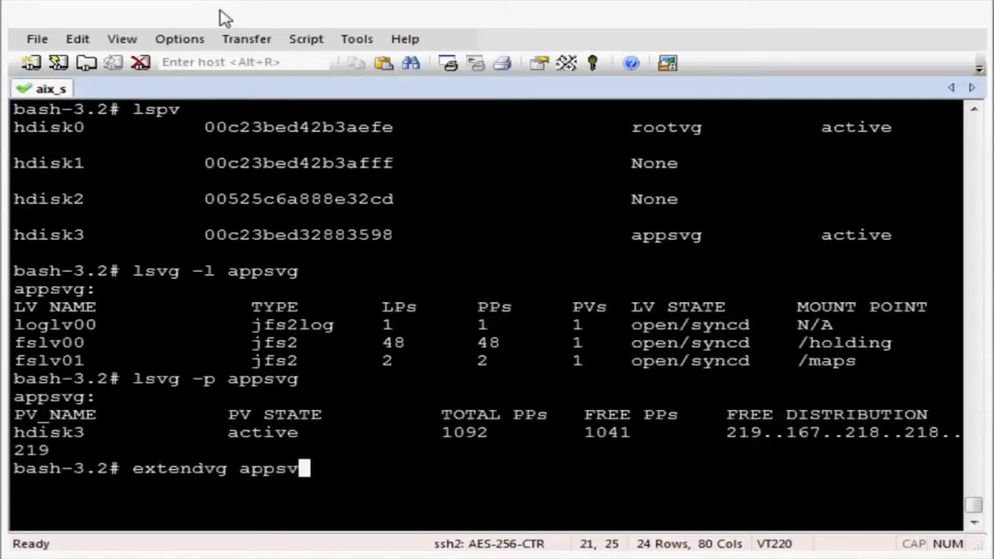
Extend appsvg with hdisk2, verify with lsvg -p appsvg, and run lslv -m fslv01.
type("hd")
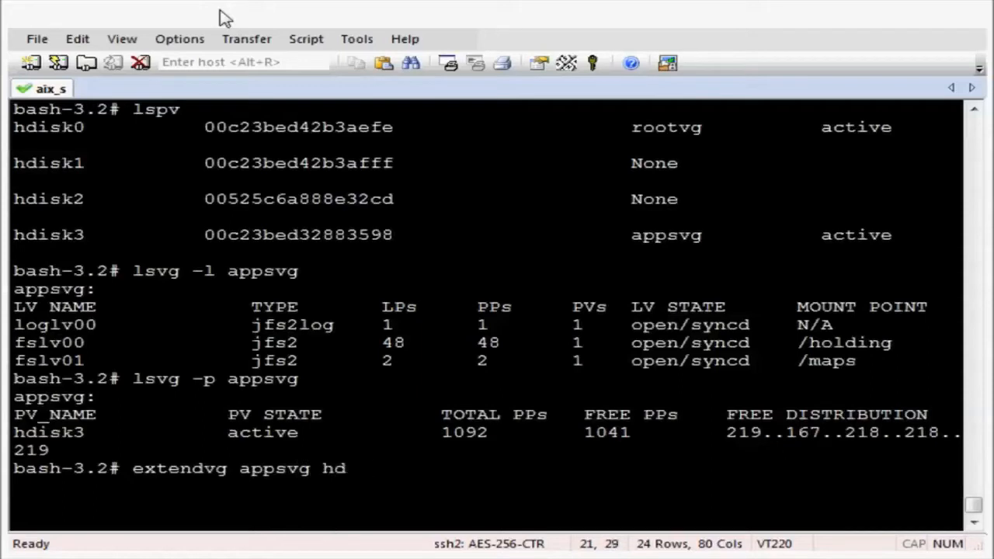
type("isk2")
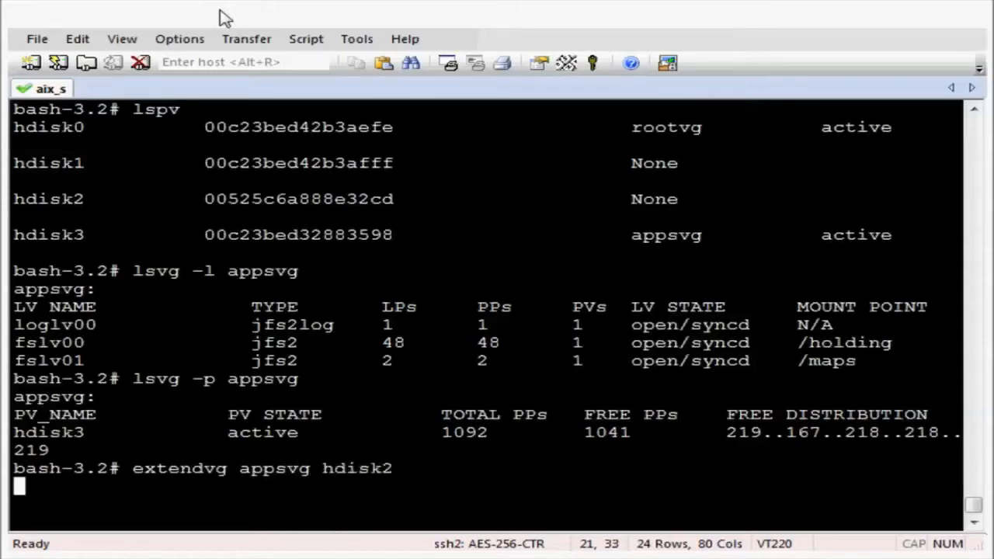
type("lsvg -p appsvg")
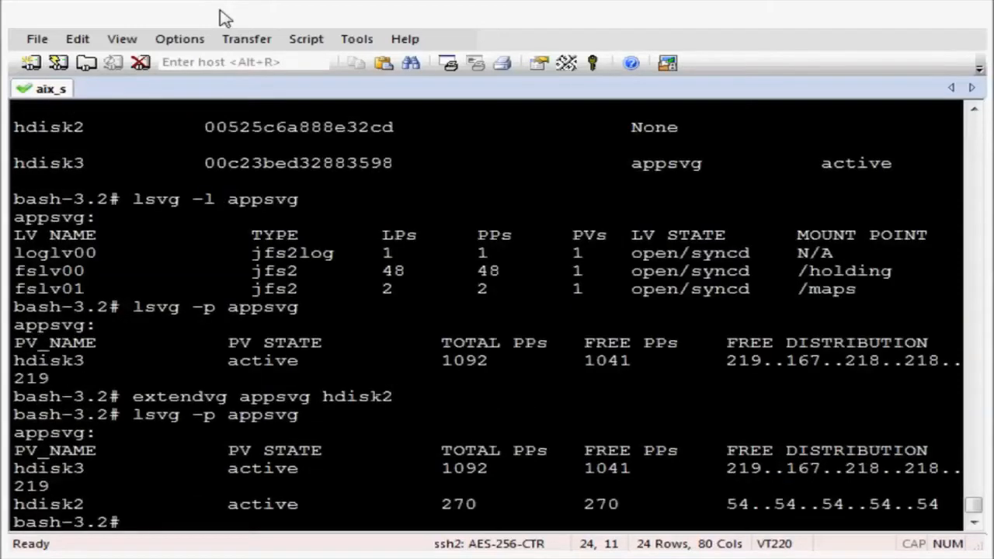
type("lslv -m fslv01")
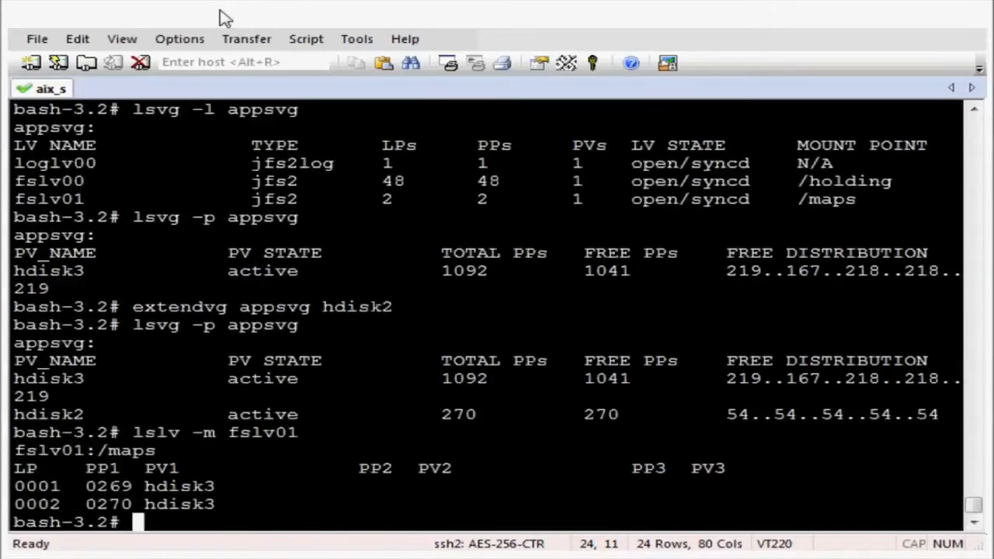
Migrate fslv01/1 and fslv01/2 to hdisk2, check lslv -m fslv01, then lspv -l hdisk2.
type("migrat")
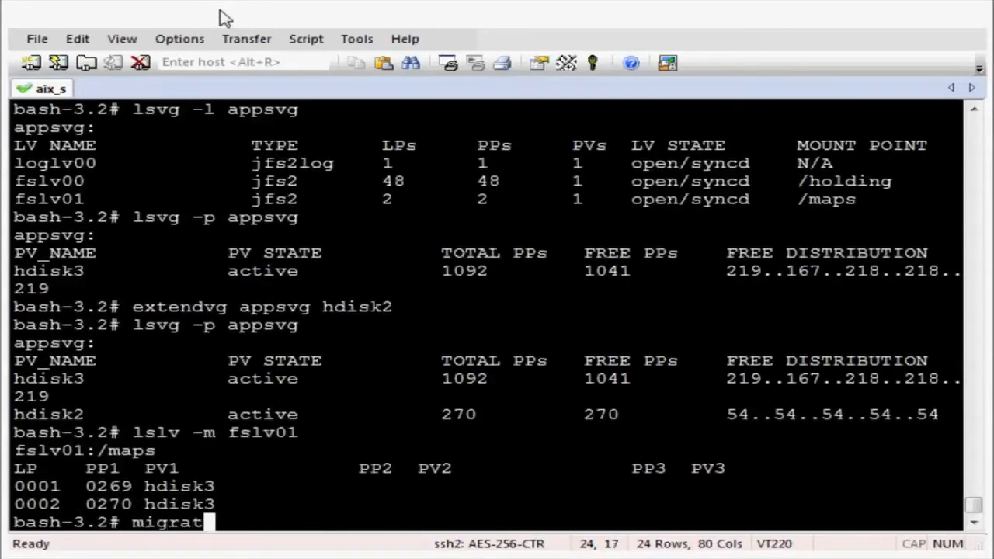
type("elp fslv01/1 hdisk2")
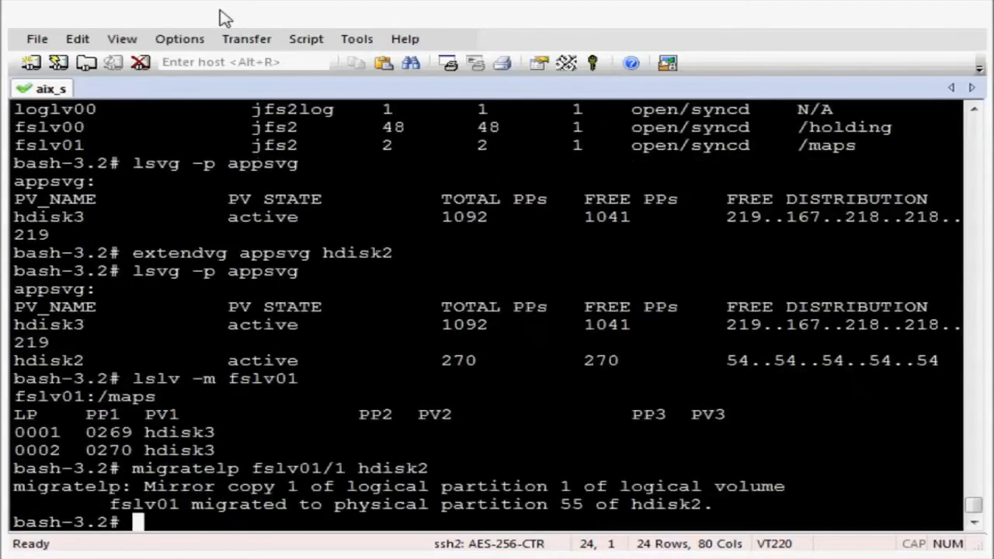
type("lslv -m fslv01")
type("migratelp fslv01/2 hdisk2")
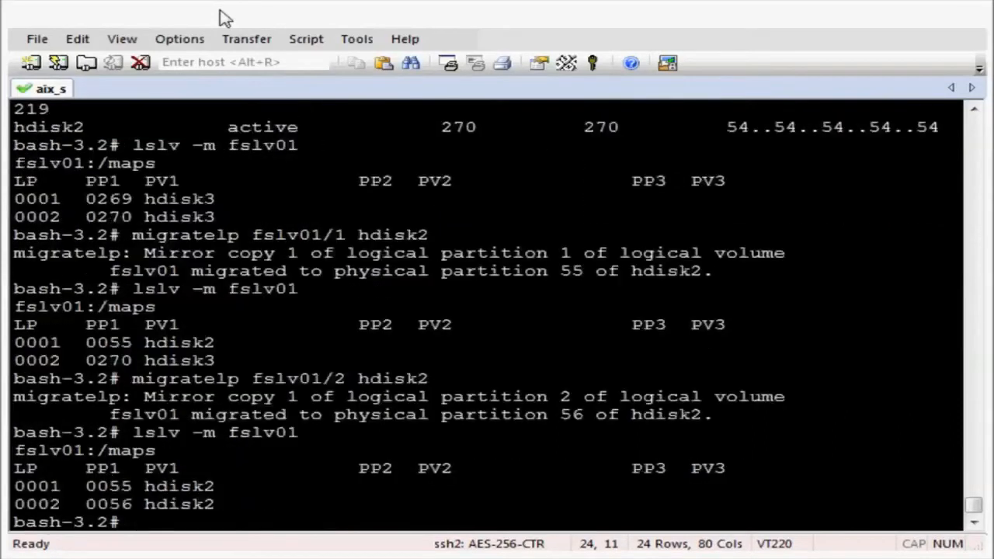
type("lspv -l hdisk2")
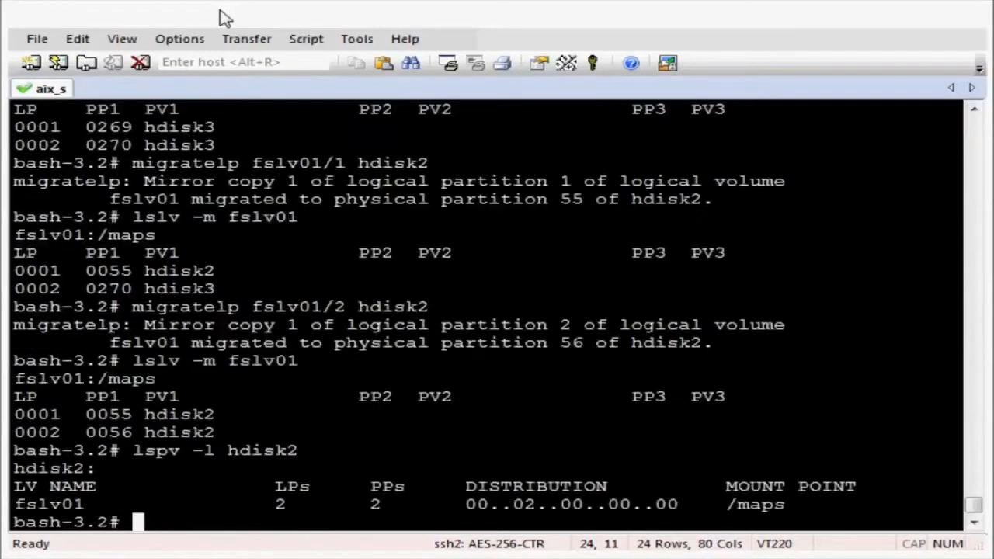
Run lspv -l hdisk3 to list loglv00 and fslv00 on hdisk3.
type("lspv -l hdisk")
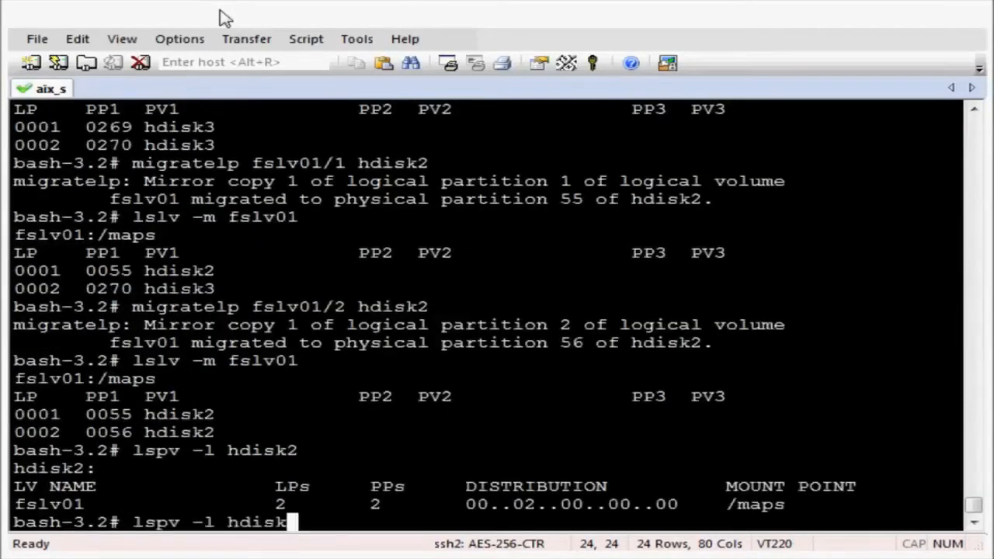
key("Return")
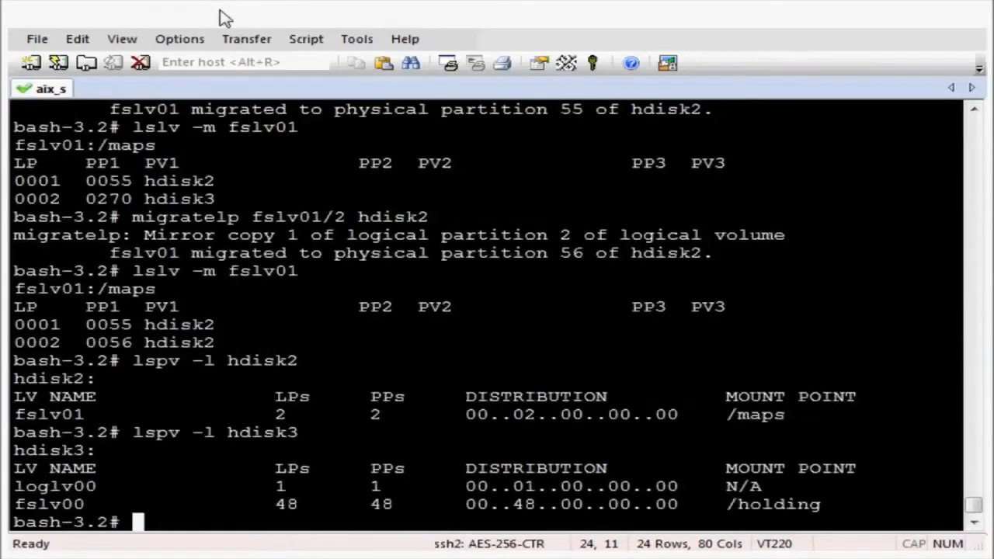
Enter migratelp fslv01/1 hdisk3 to move the first partition back.
type("migr")
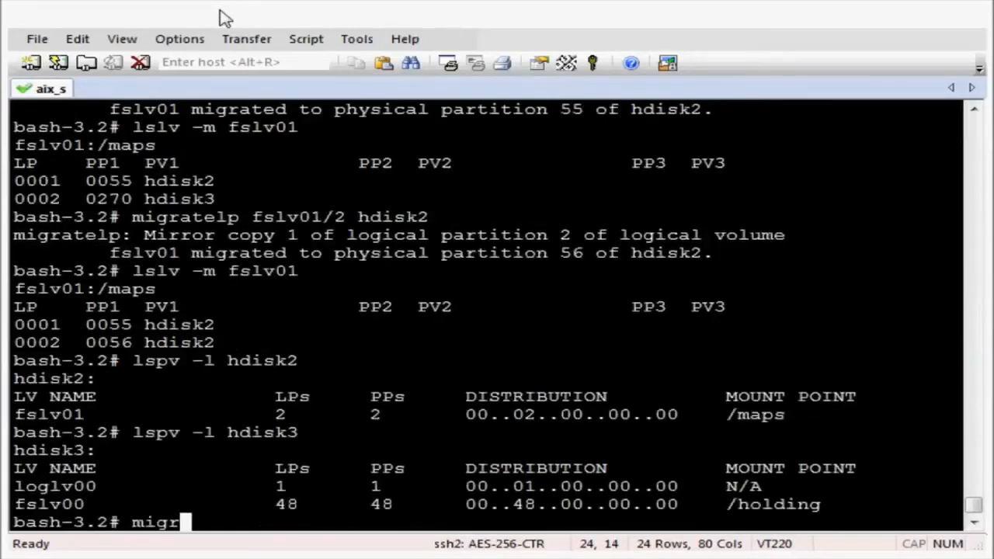
type("atelp")
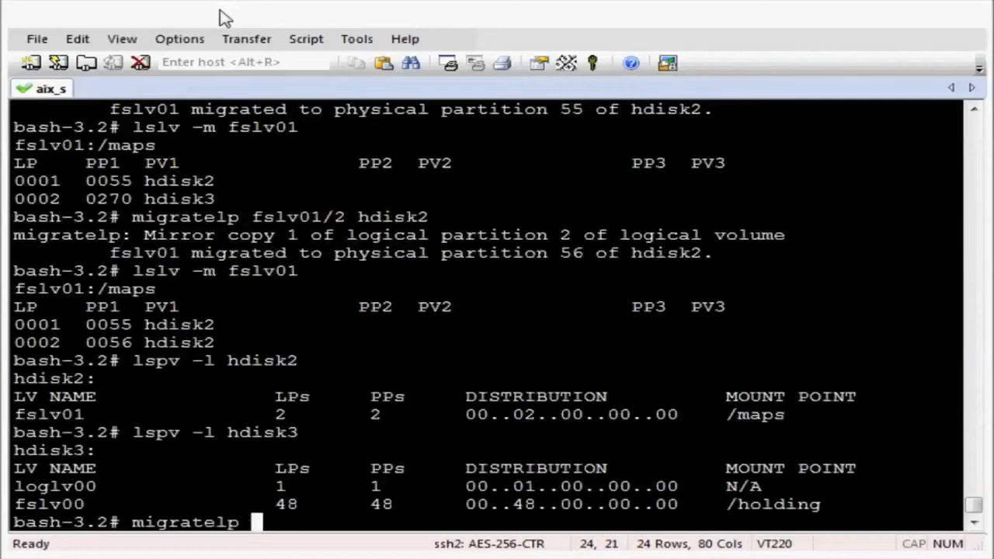
type("fslv01/1 hdis")
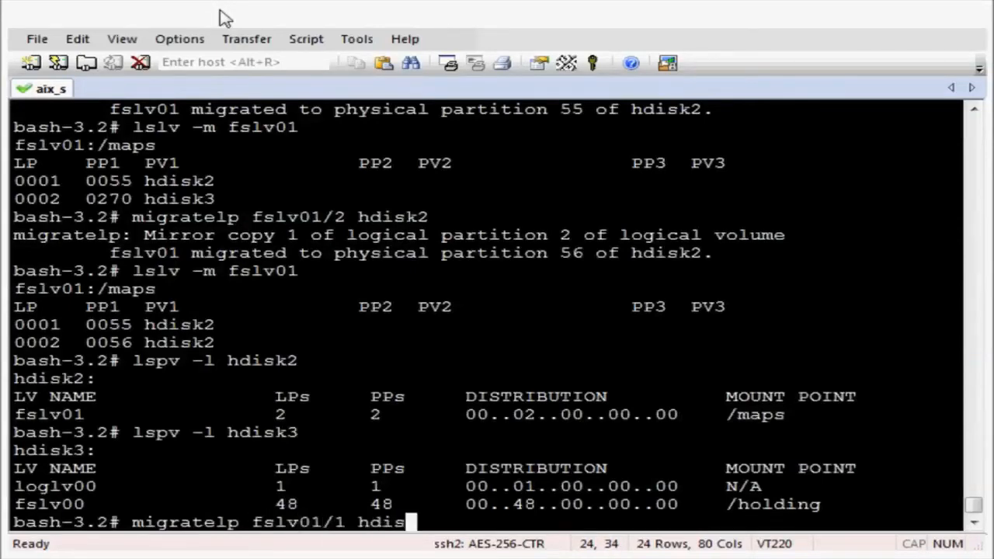
type("k3")
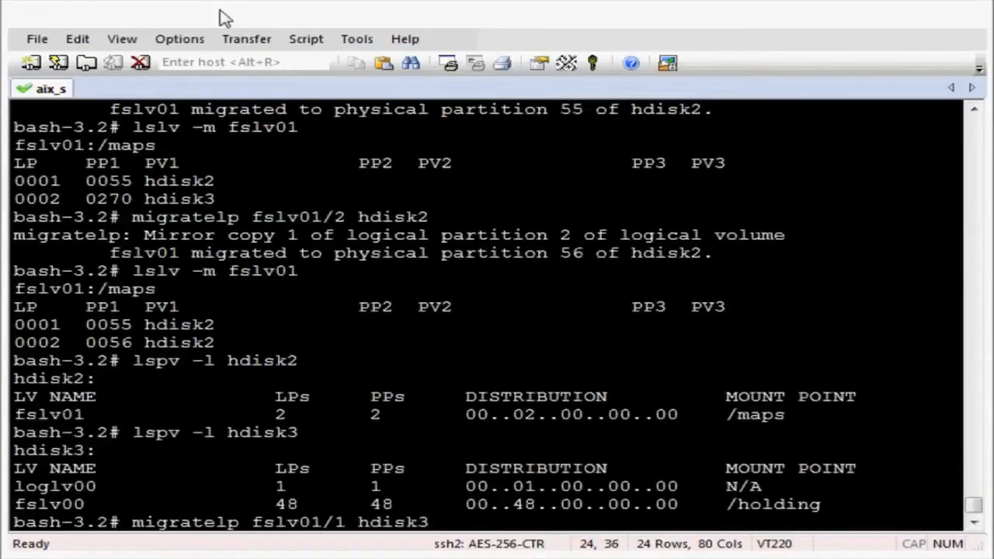
scroll("down", 3)
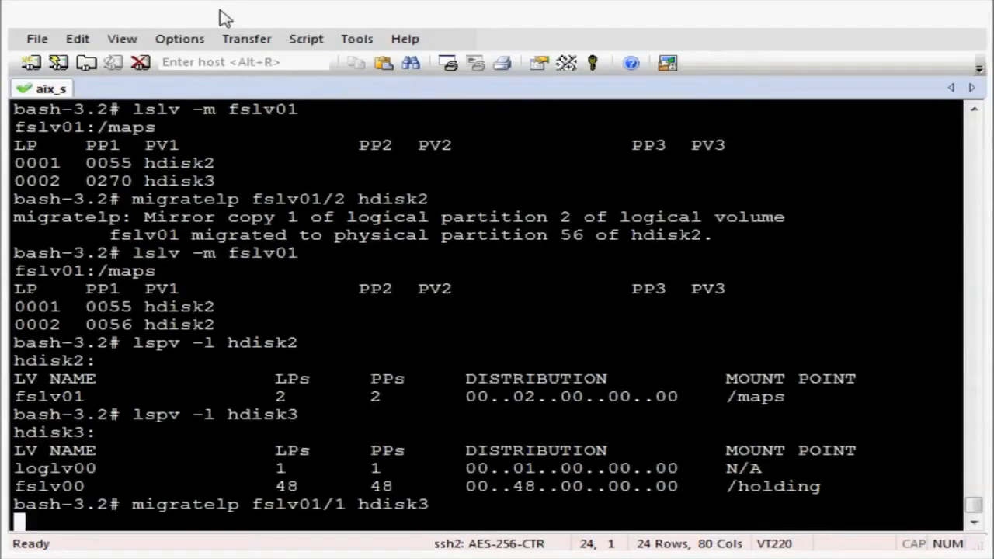
Migrate fslv01/1 and fslv01/2 back to hdisk3 and verify with lslv -m fslv01 and lspv -l.
key("Return")
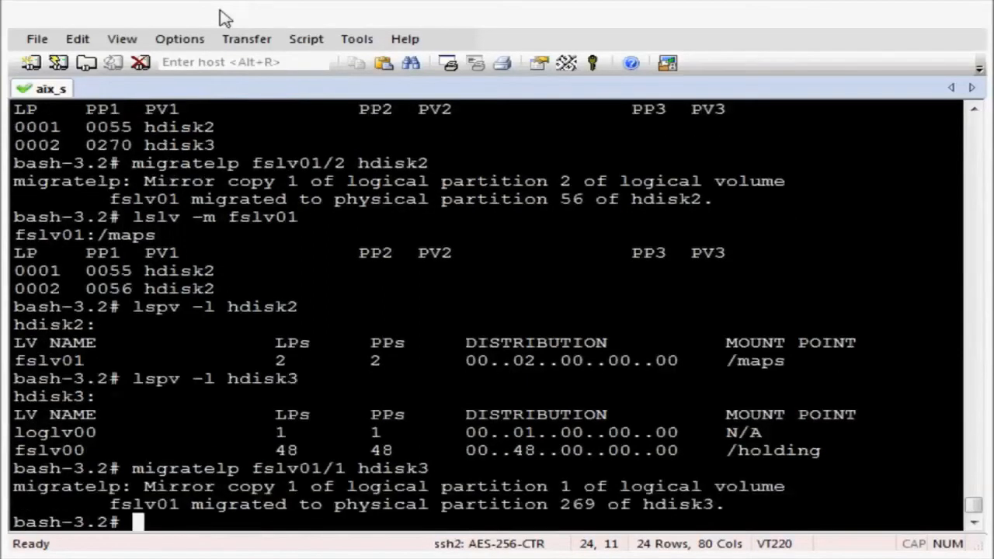
type("lspv -l hdisk3")
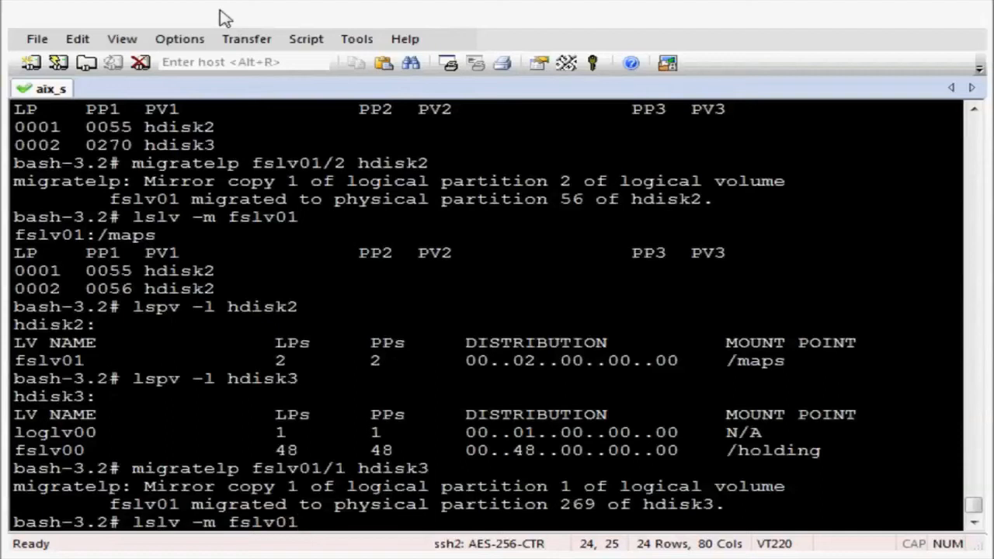
key("Return")
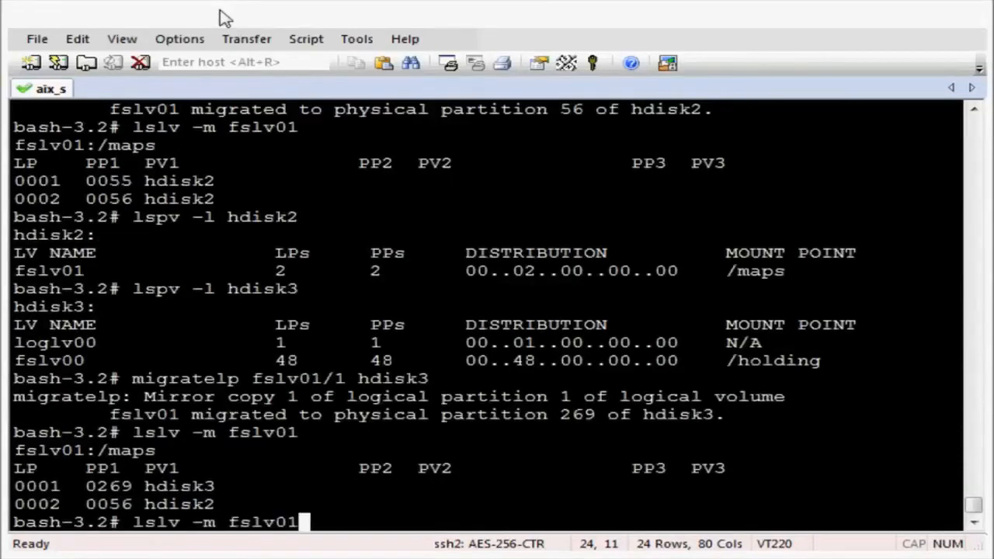
type("migratelp fslv01/1 hdisk3")
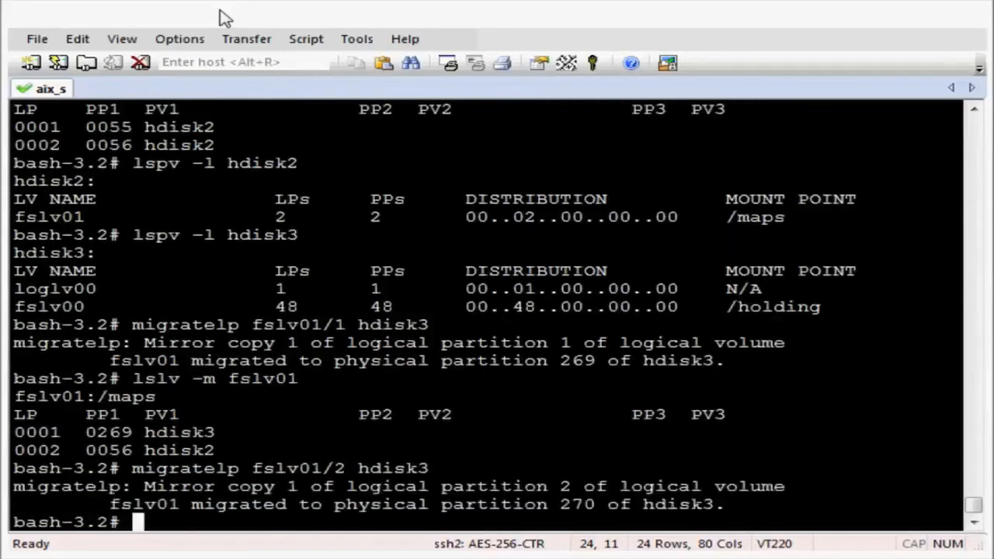
type("lspv -l hdisk2")
type("lspv -l hdisk3")
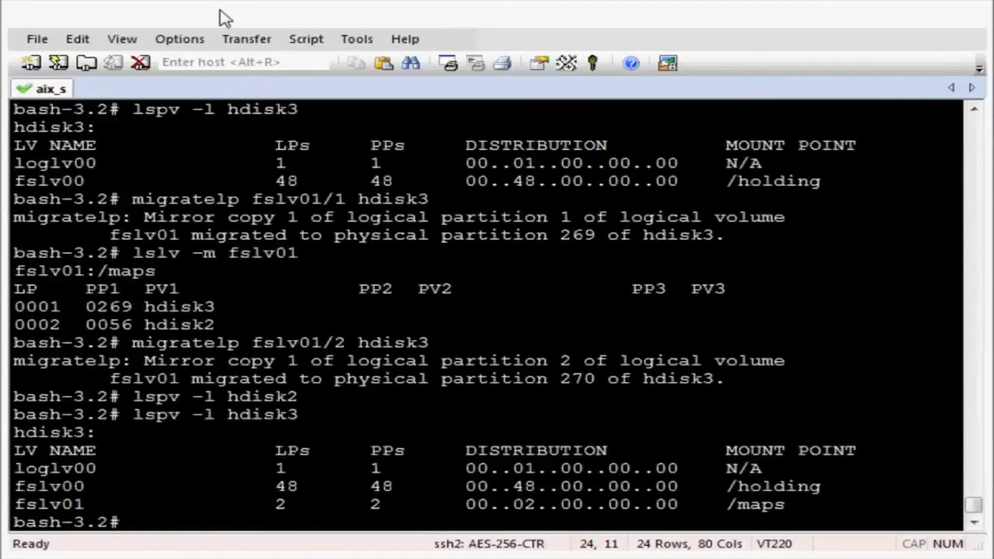
Run lsvg -p appsvg showing hdisk2 fully free, then begin typing reducevg appsvg hdisk2.
type("lsvg -p a")
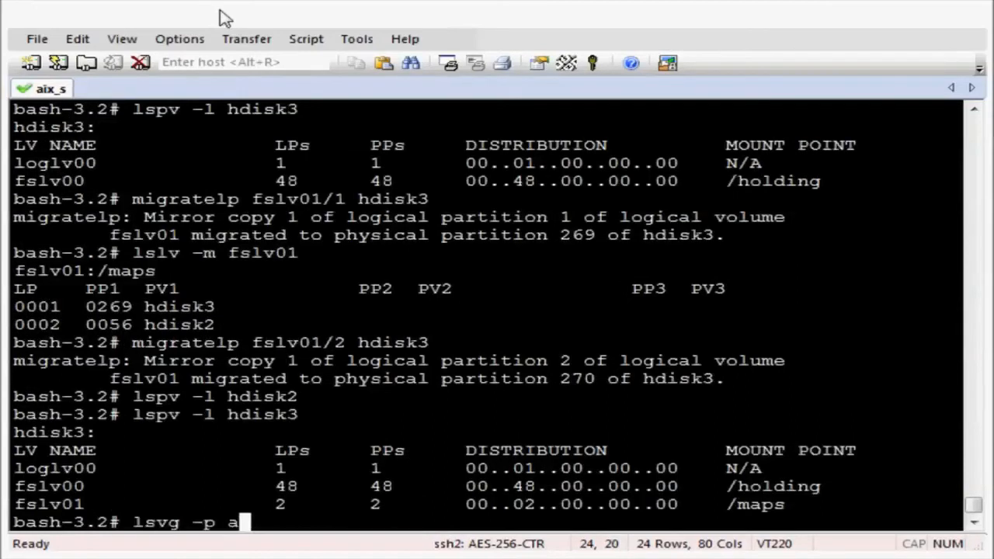
key("Return")
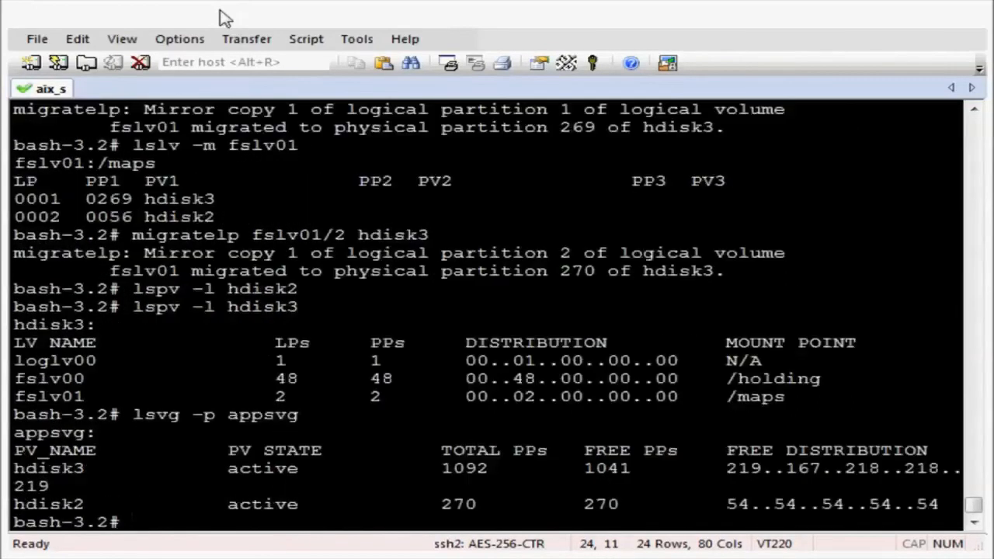
type("reducevg a")
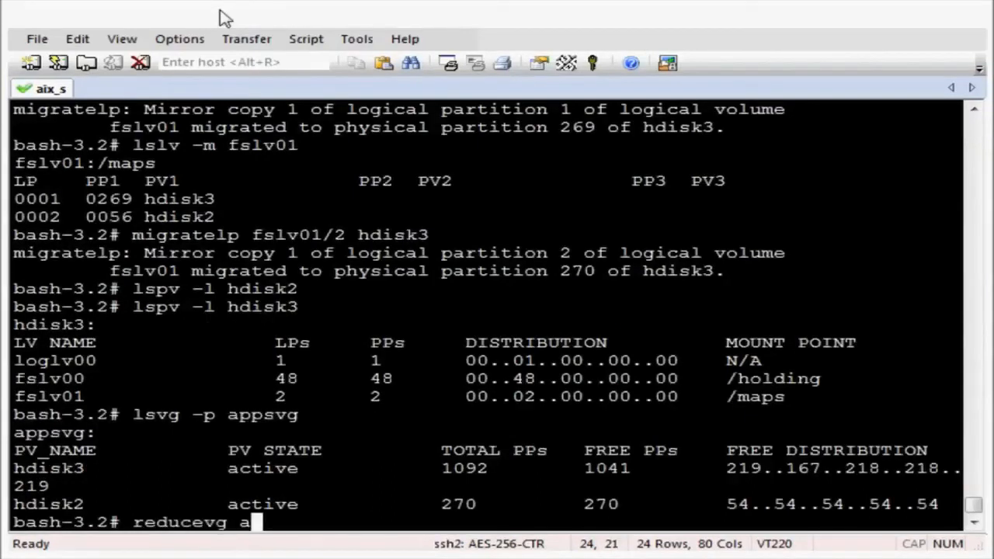
type("ppsvg")
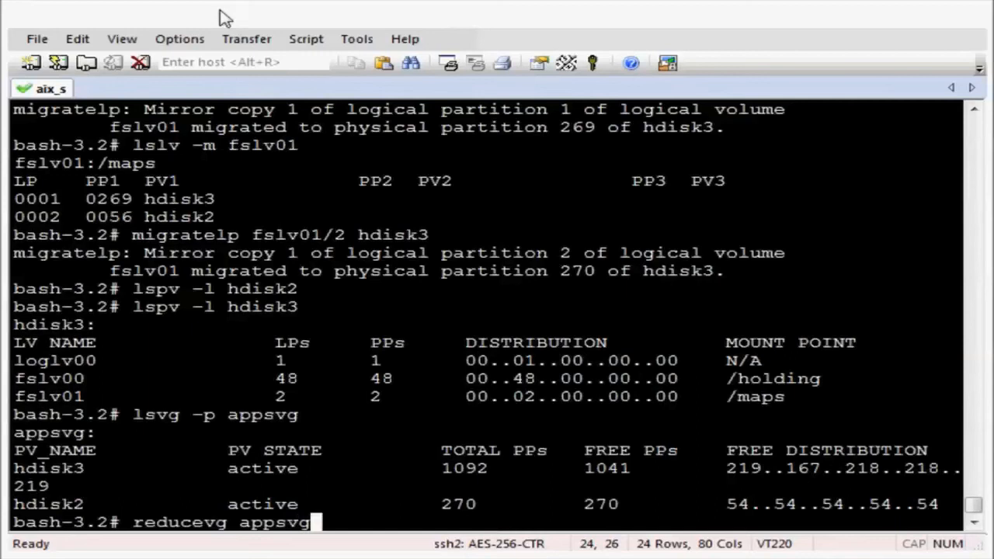
type("hdis")
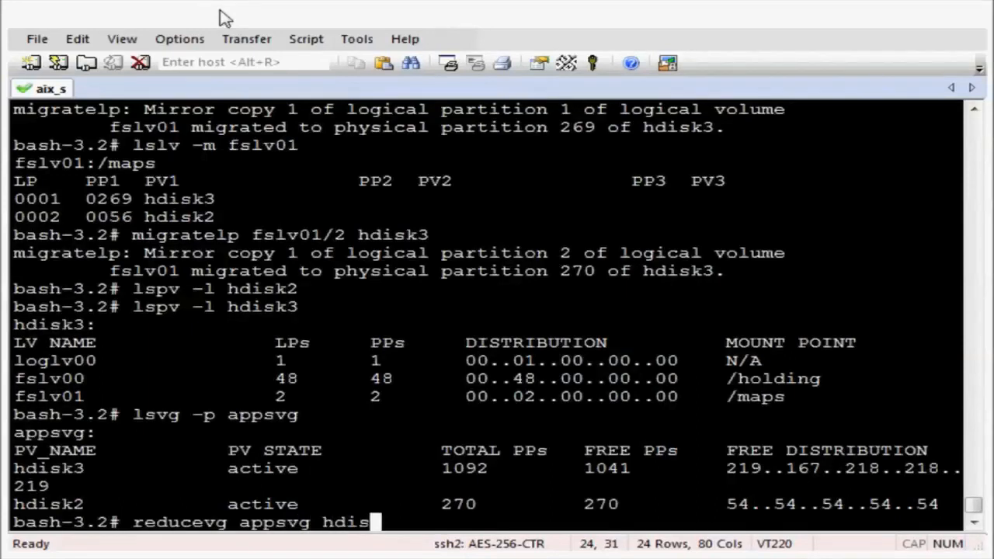